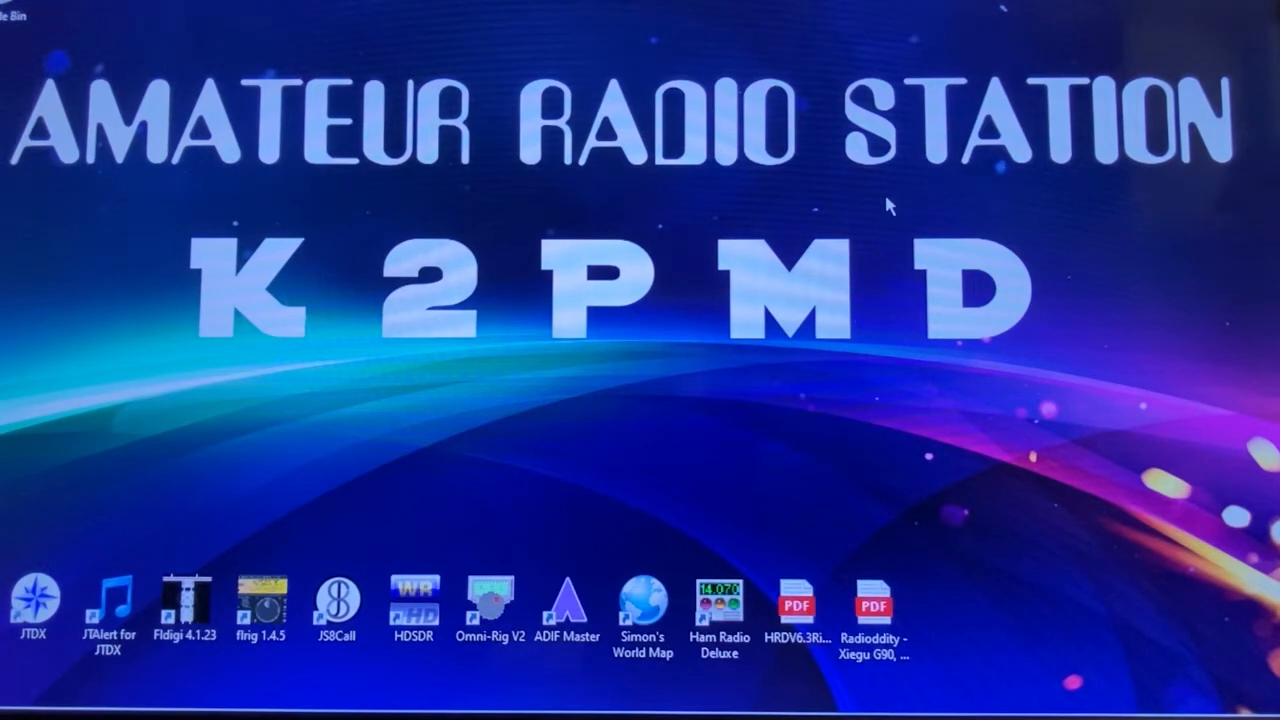
# Launch Ham Radio Deluxe and select the ICOM IC-7000 preset on COM9 at 19,200 baud
pyautogui.click(718, 608)
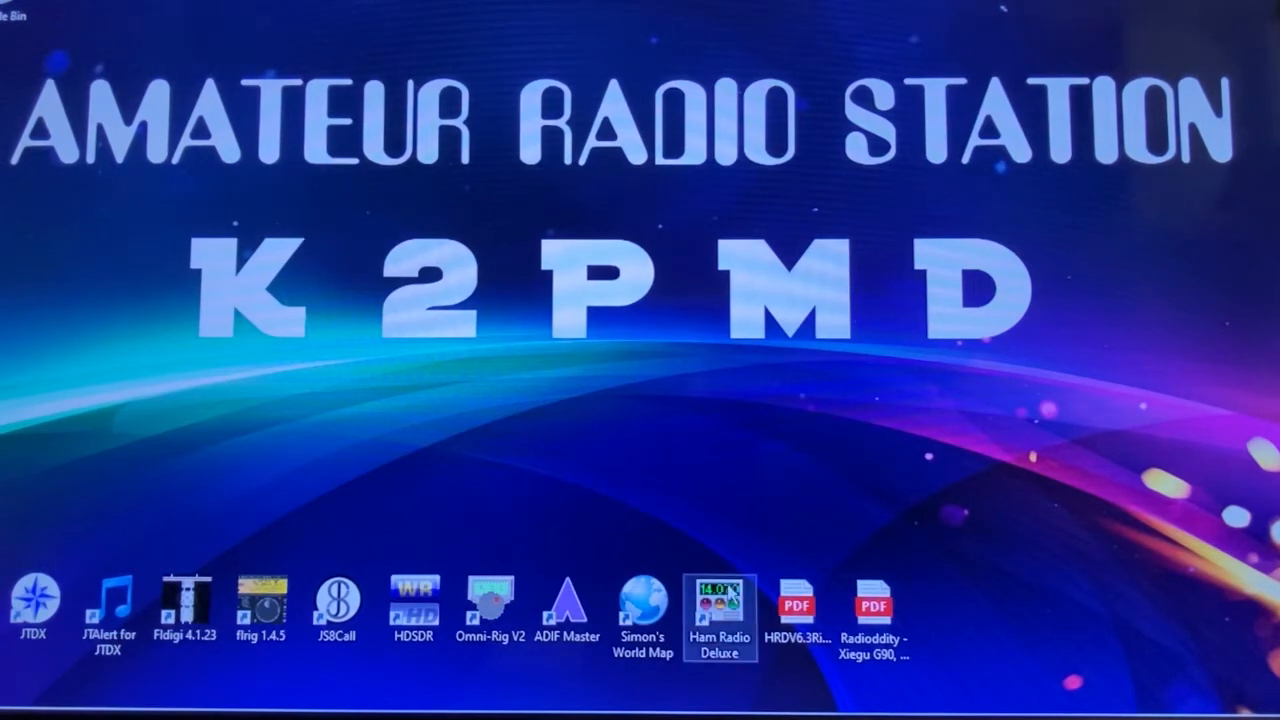
pyautogui.moveTo(755, 432)
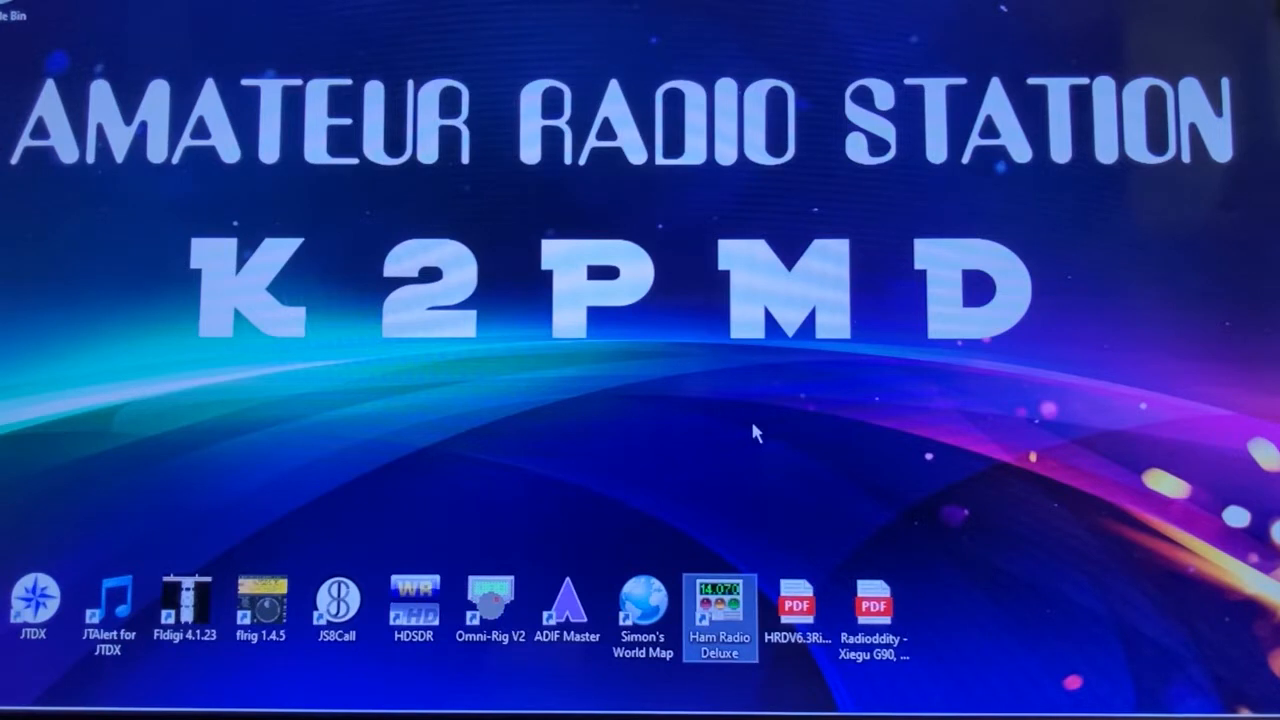
pyautogui.doubleClick(720, 605)
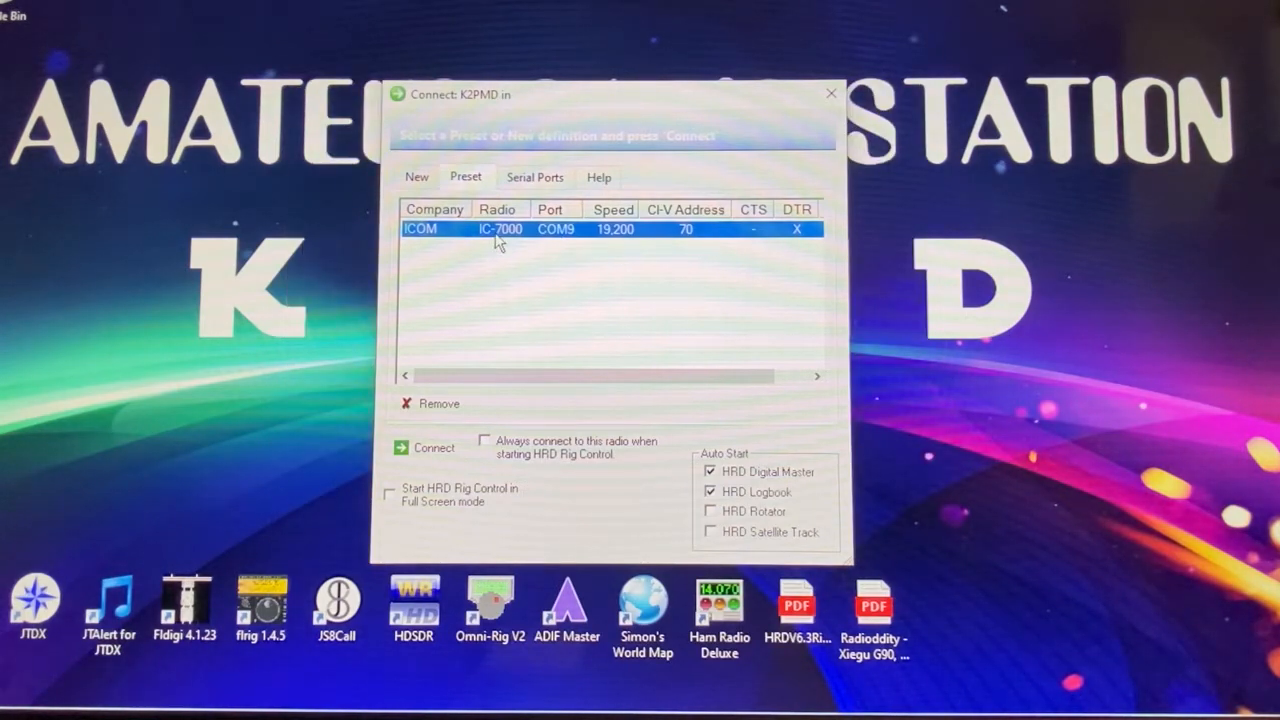
pyautogui.click(12, 694)
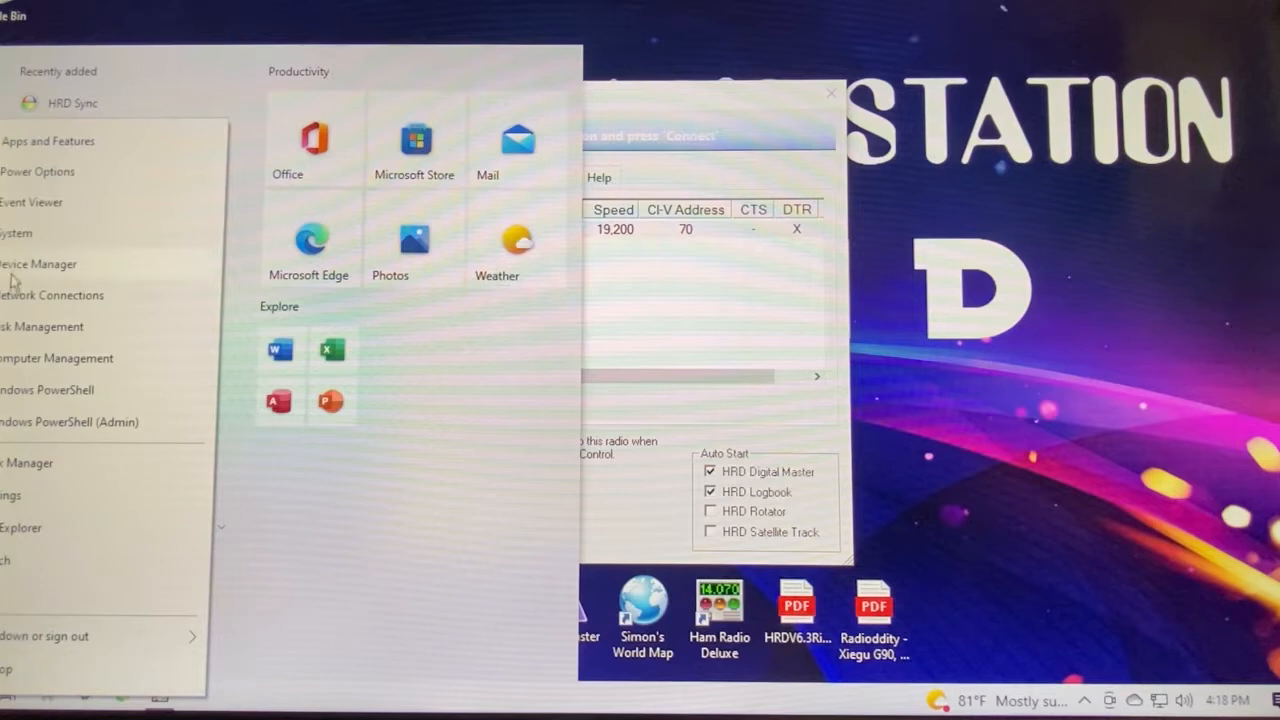
pyautogui.click(37, 263)
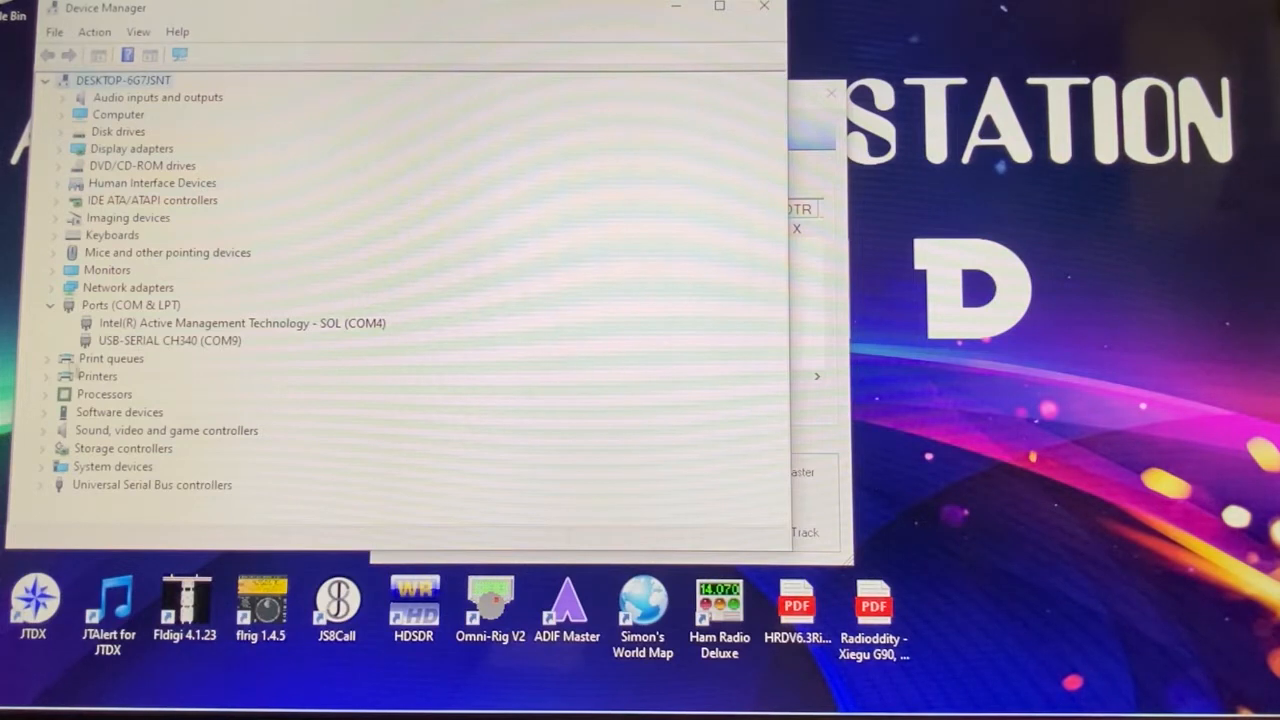
pyautogui.moveTo(482, 227)
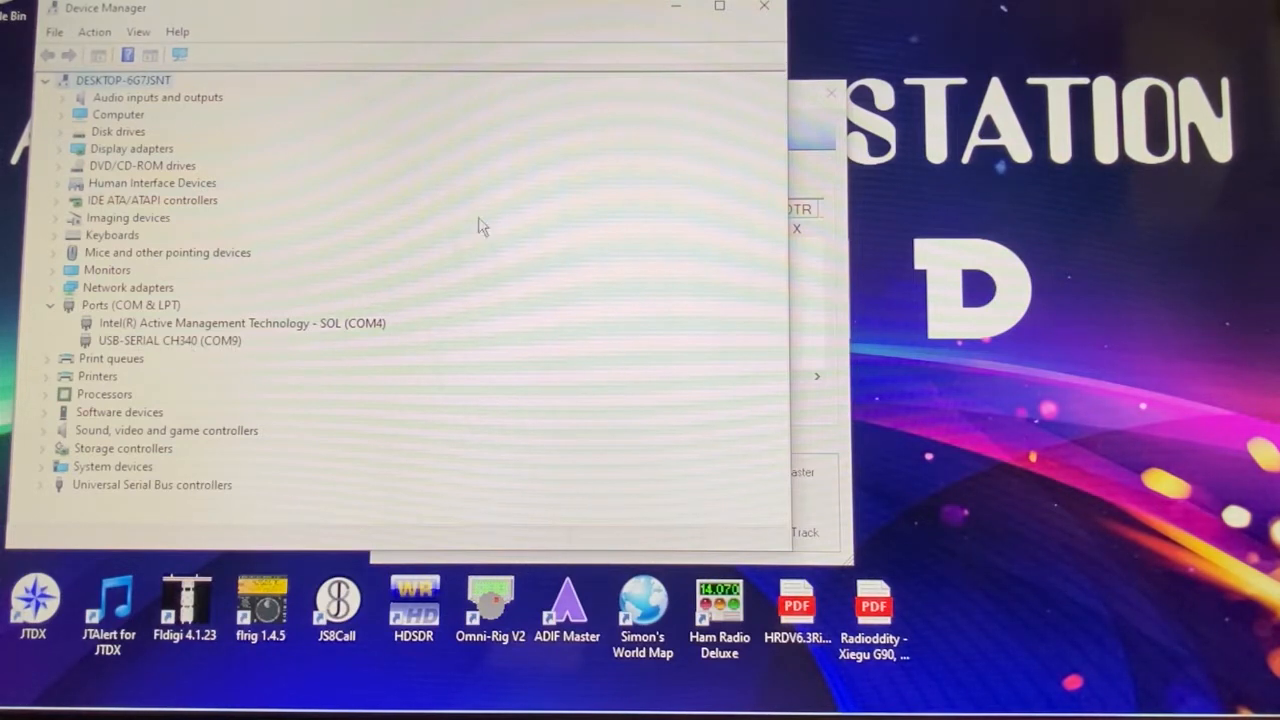
pyautogui.moveTo(765, 10)
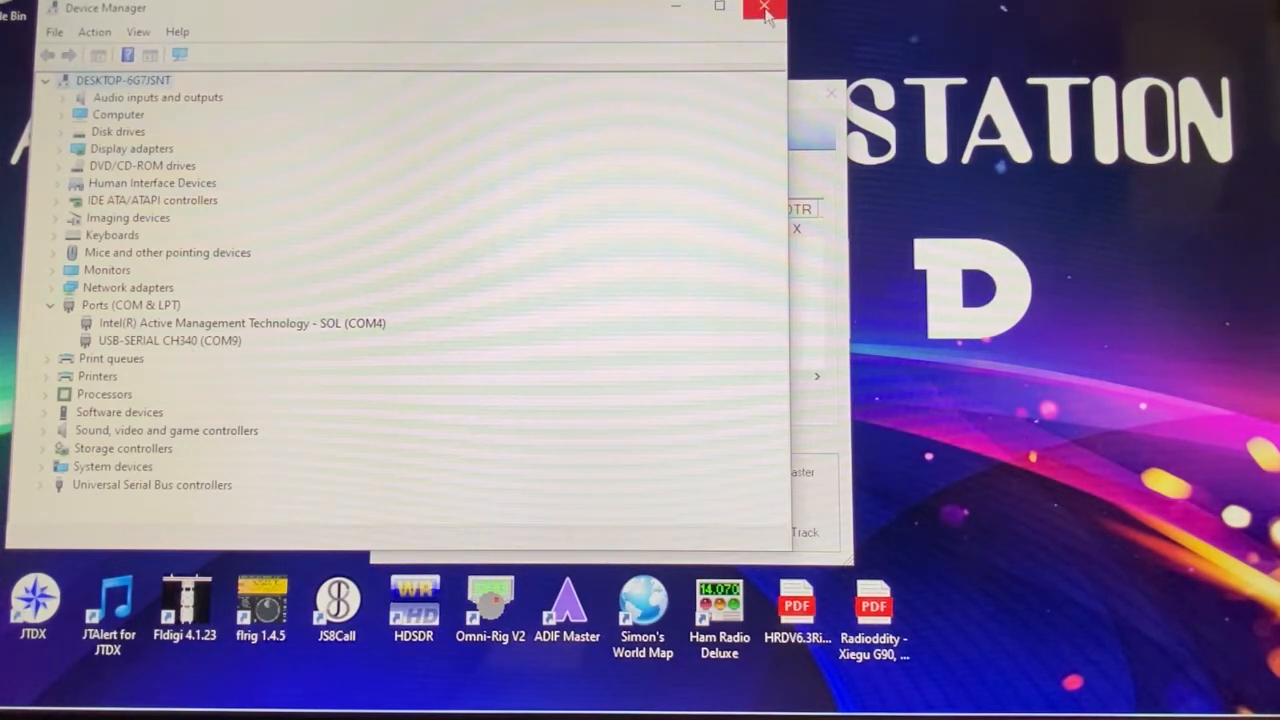
pyautogui.click(764, 9)
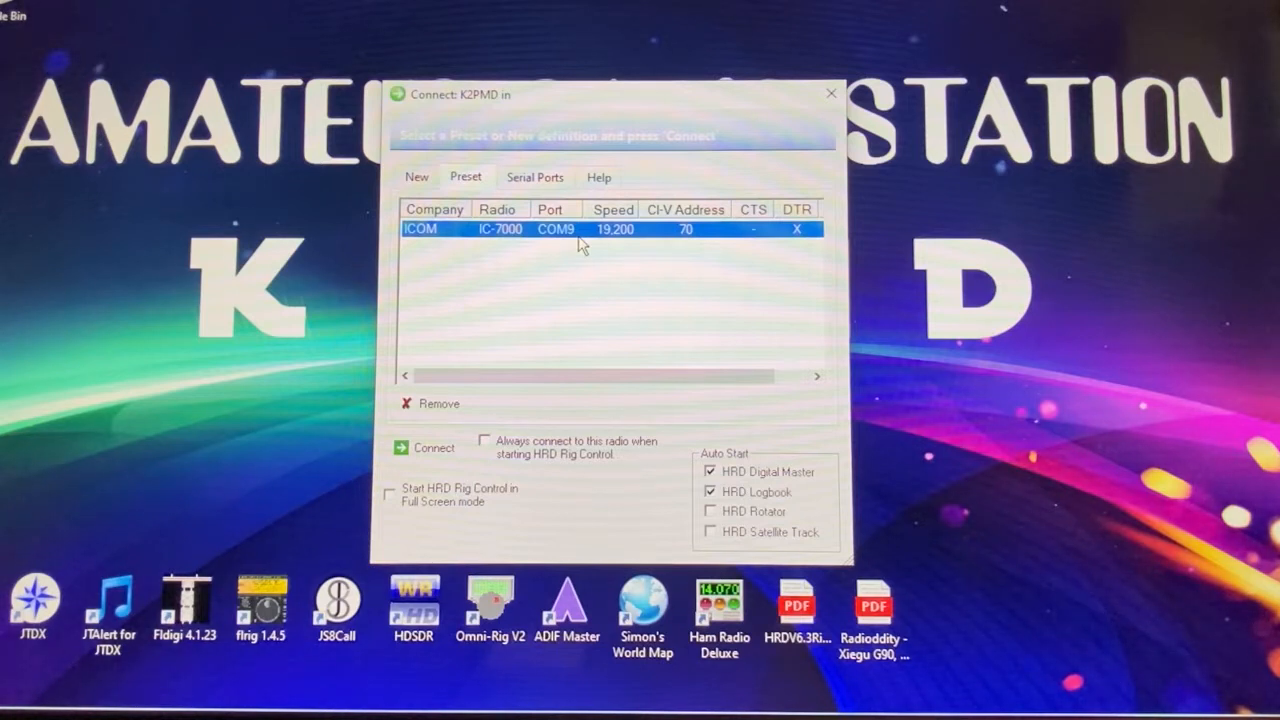
pyautogui.moveTo(563, 262)
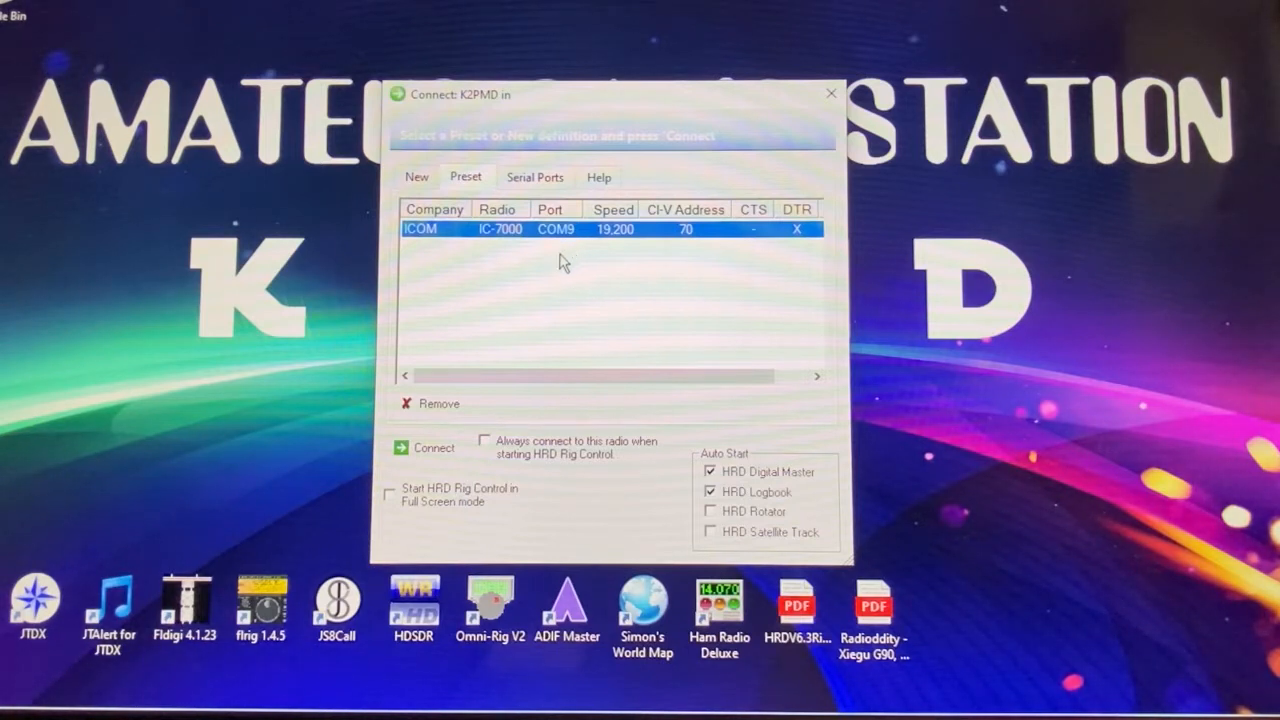
pyautogui.moveTo(553, 274)
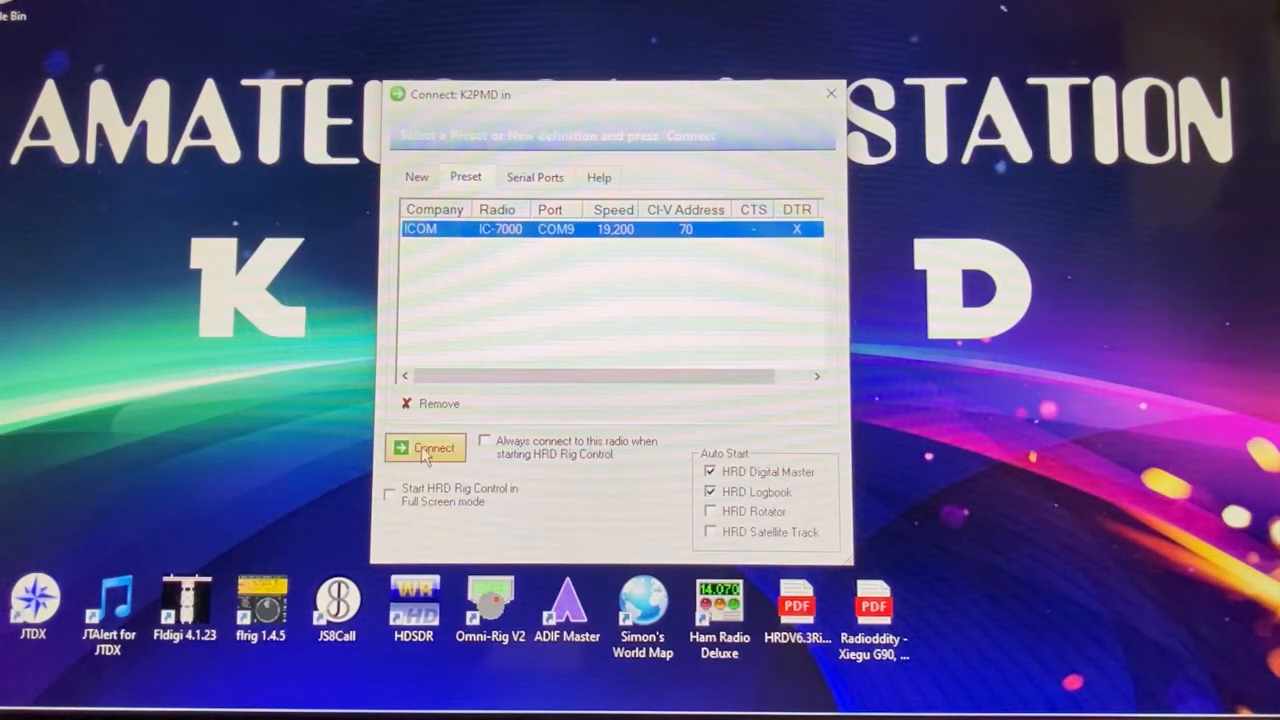
# Connect to the ICOM IC-7000, bringing up DM780 in PSK-31 mode with its waterfall
pyautogui.click(425, 447)
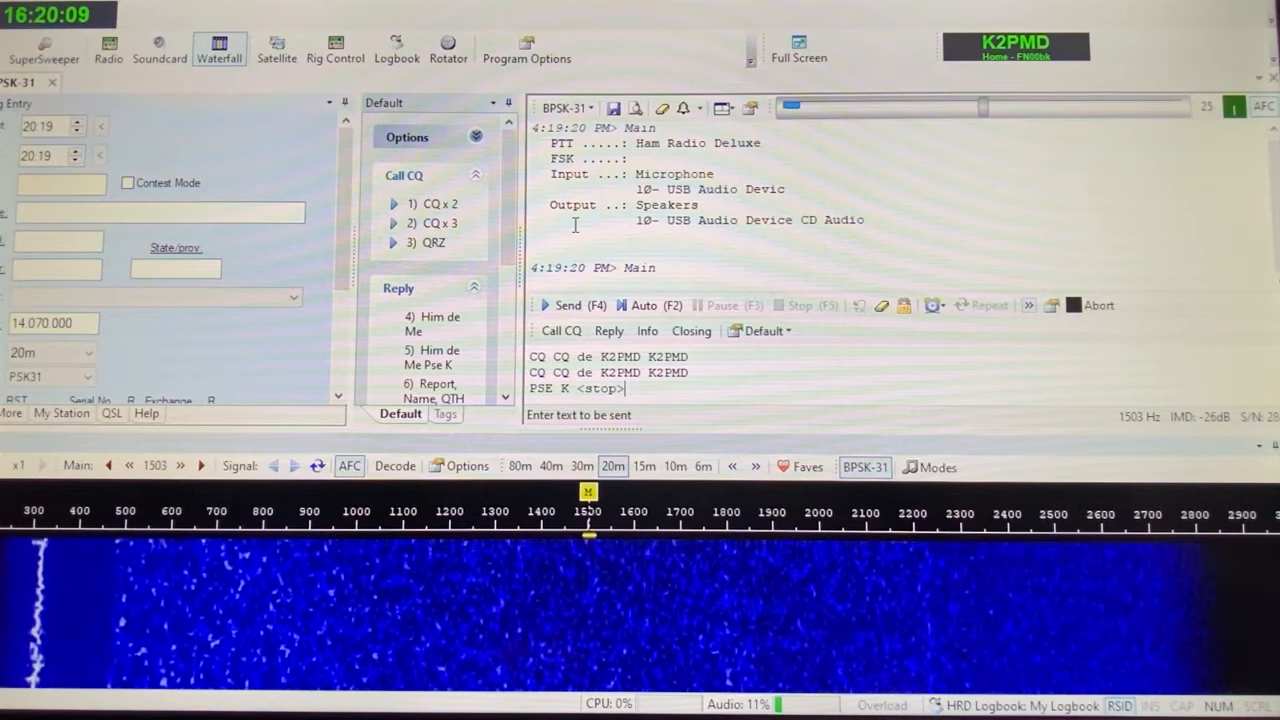
pyautogui.moveTo(428, 203)
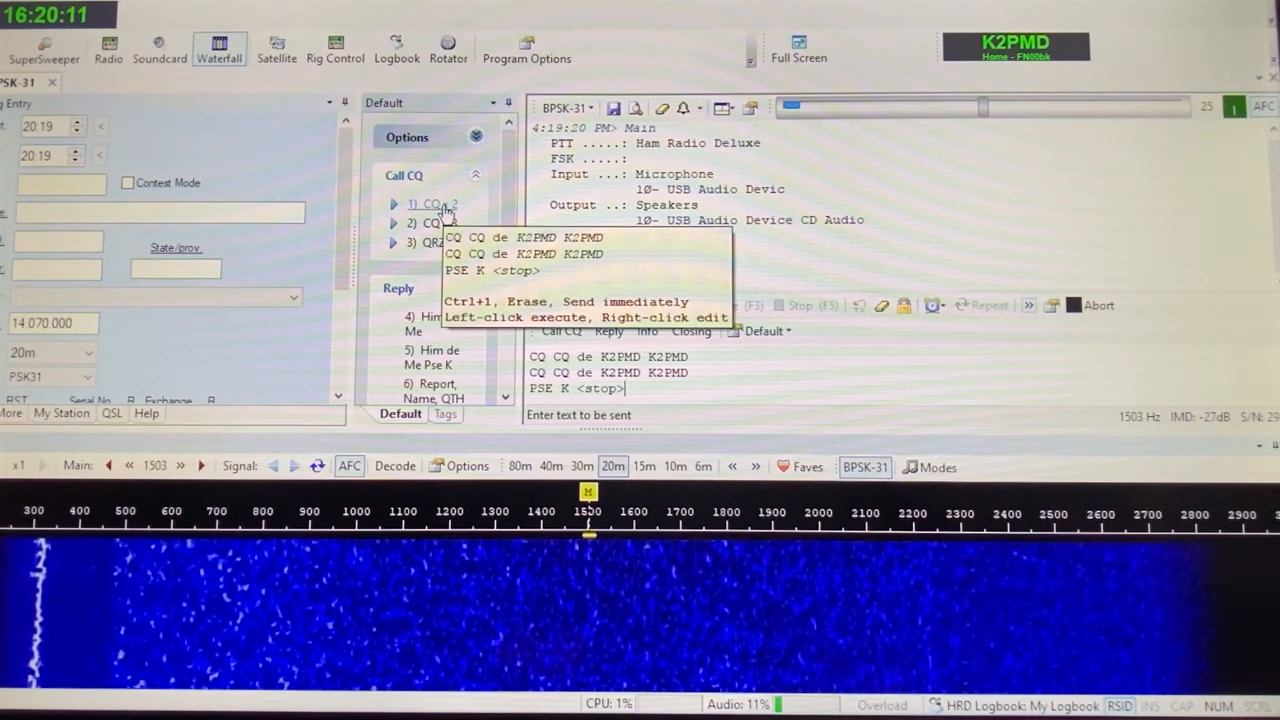
# Send the 'CQ x 2' macro to call CQ twice as K2PMD
pyautogui.click(428, 204)
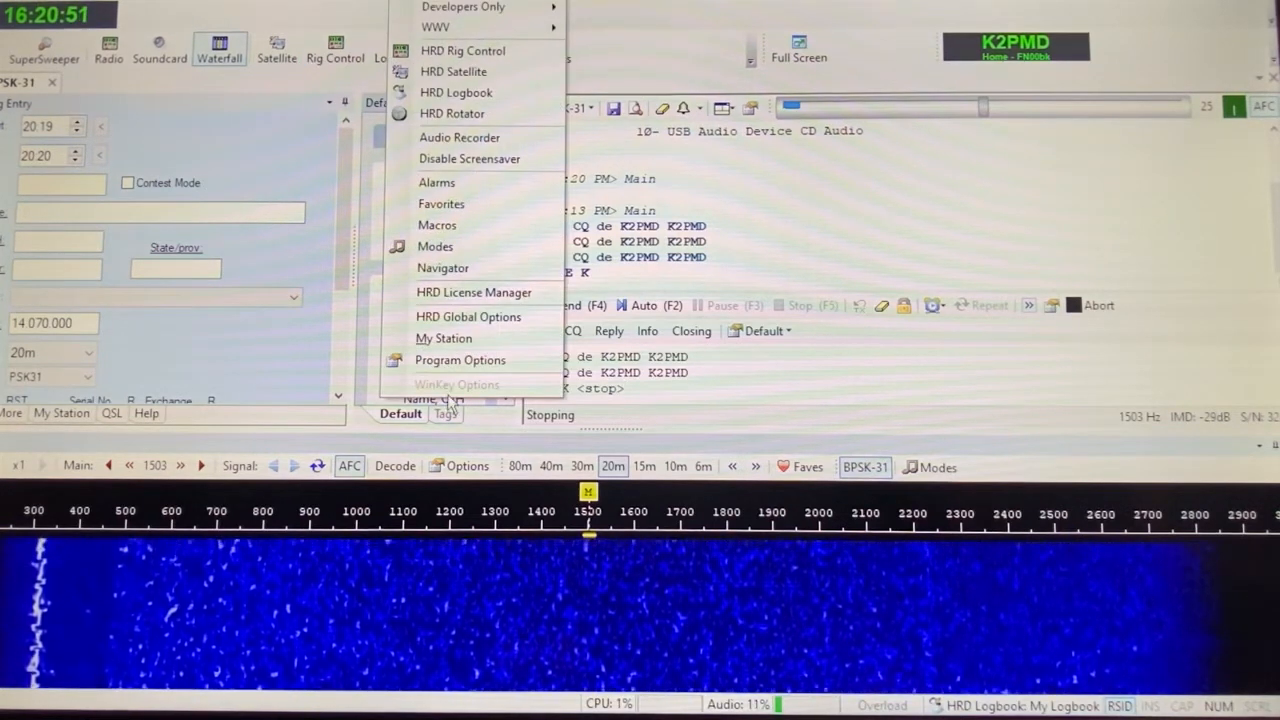
# Review DM780's soundcard, PTT and callsign settings in Program Options, then close it
pyautogui.click(460, 360)
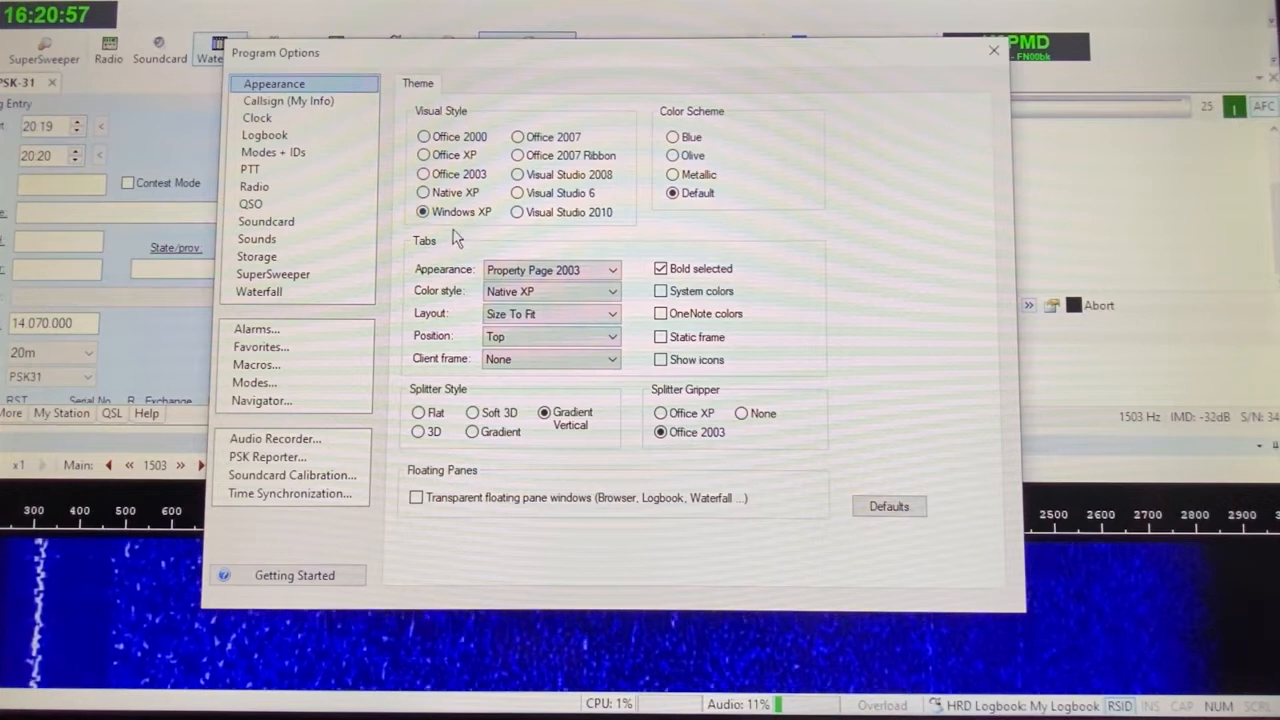
pyautogui.click(266, 221)
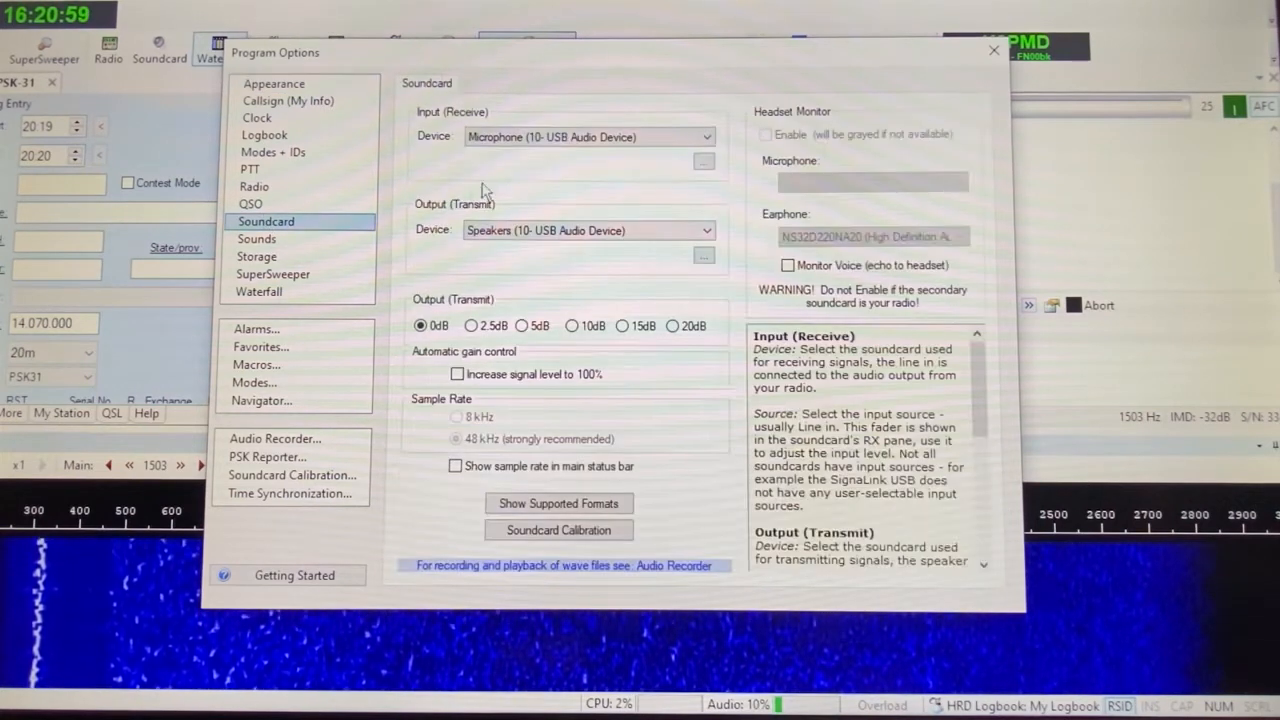
pyautogui.moveTo(575, 245)
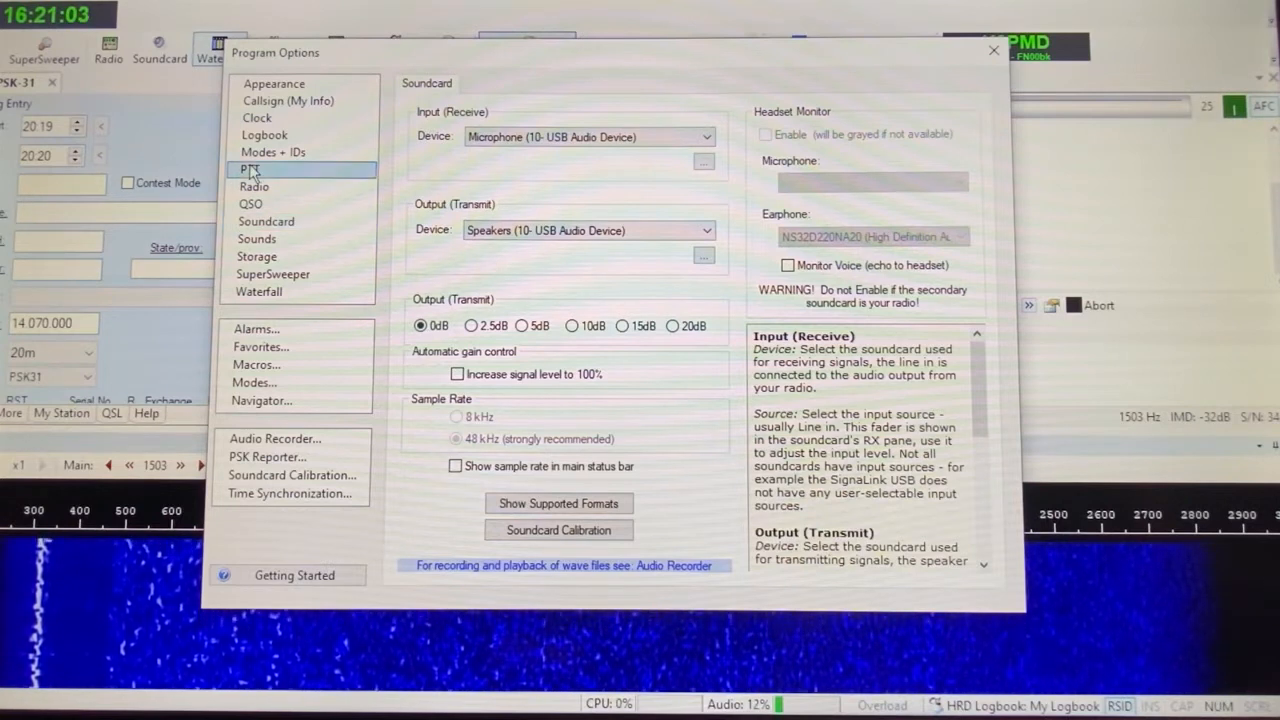
pyautogui.click(249, 169)
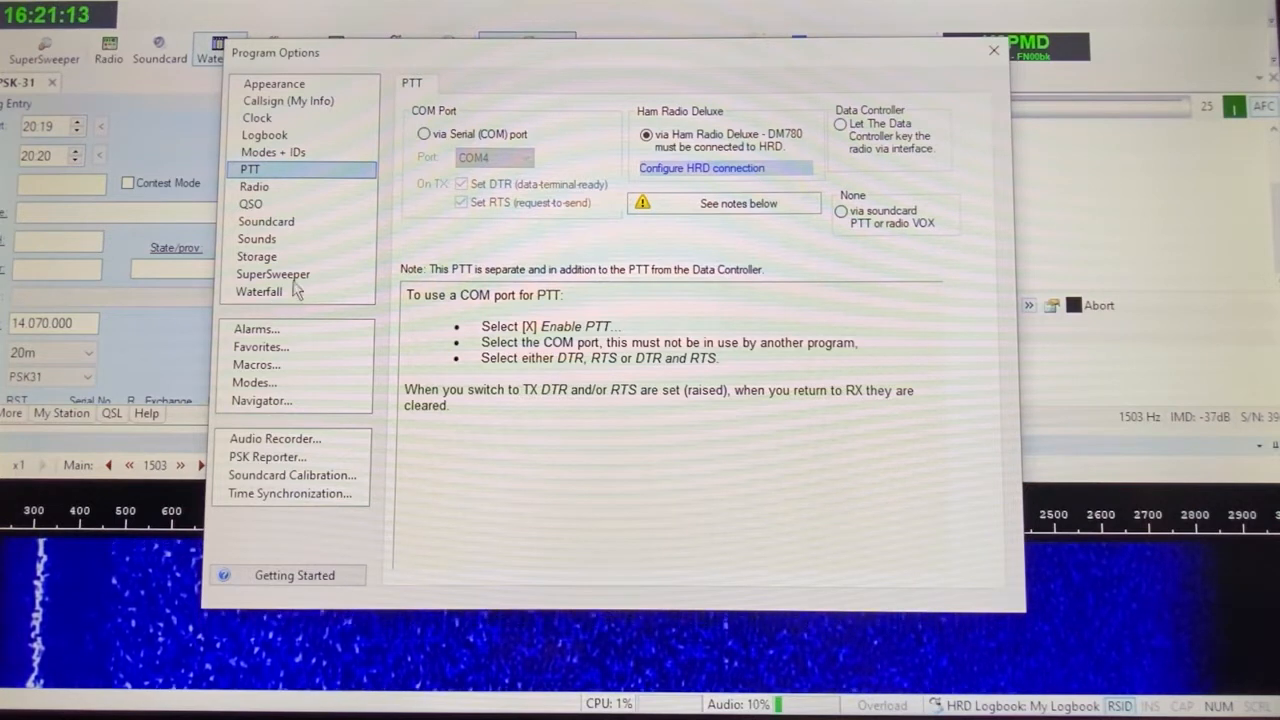
pyautogui.click(266, 221)
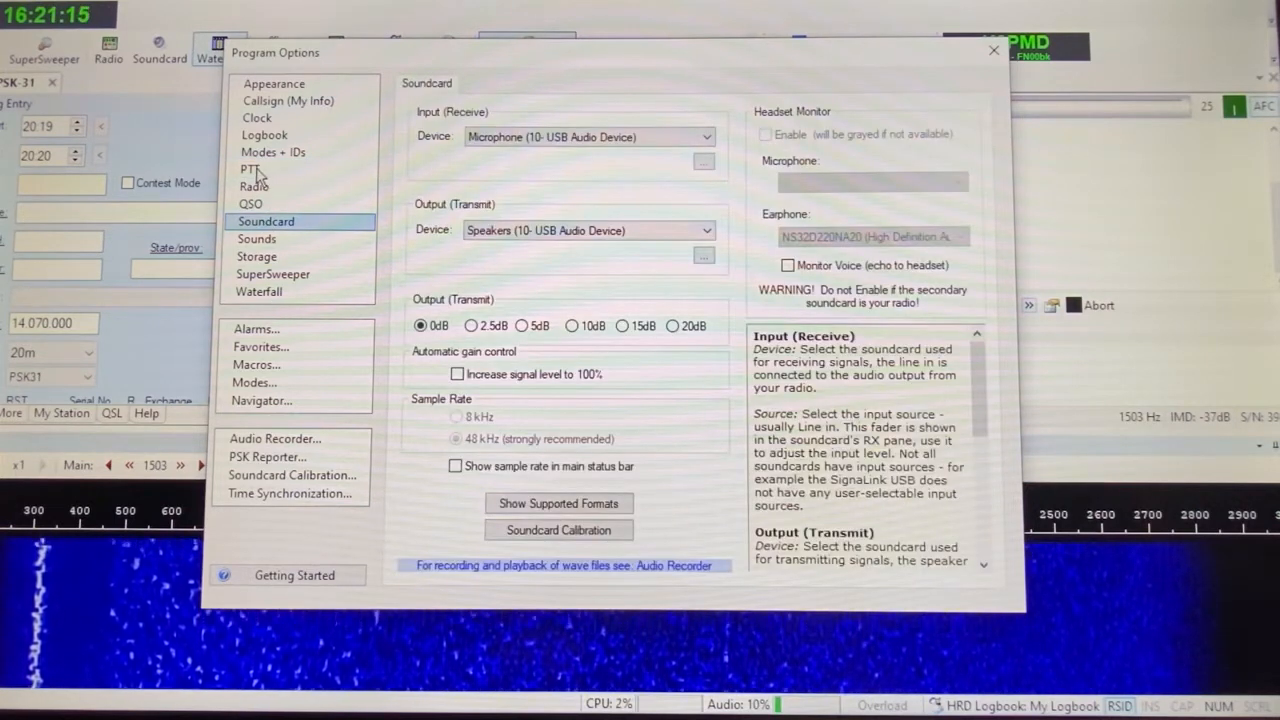
pyautogui.click(250, 169)
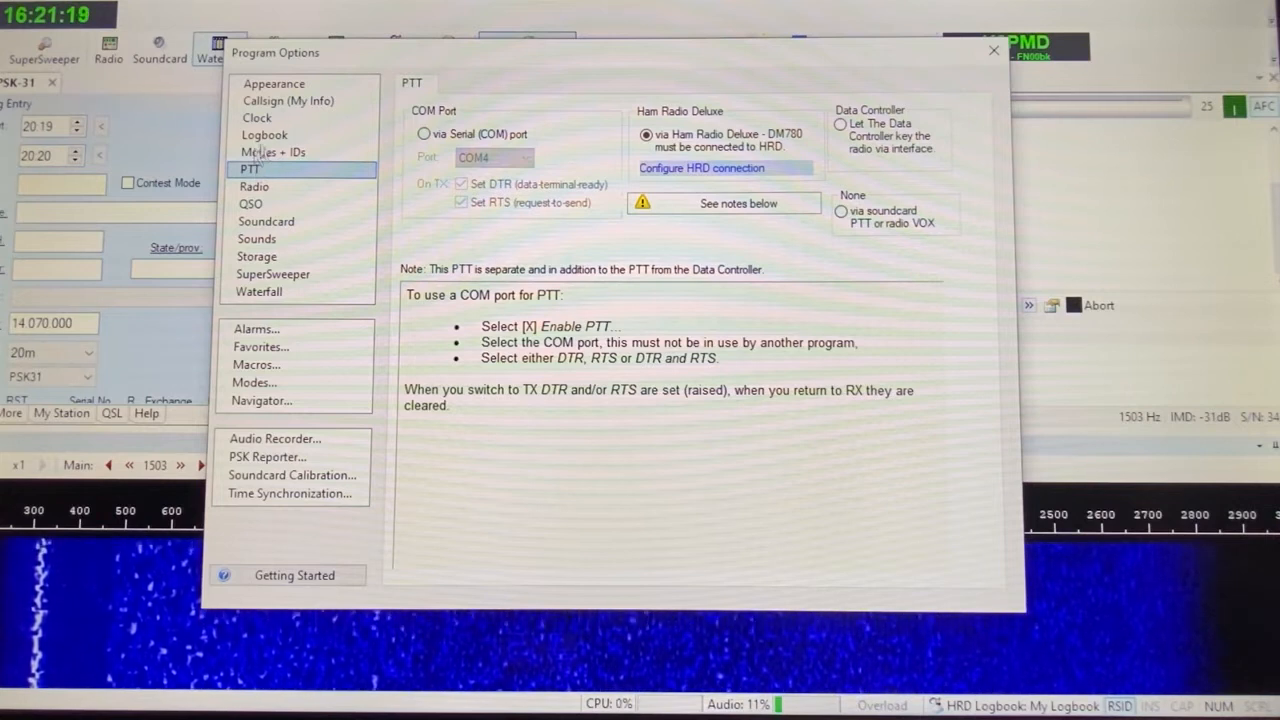
pyautogui.click(288, 100)
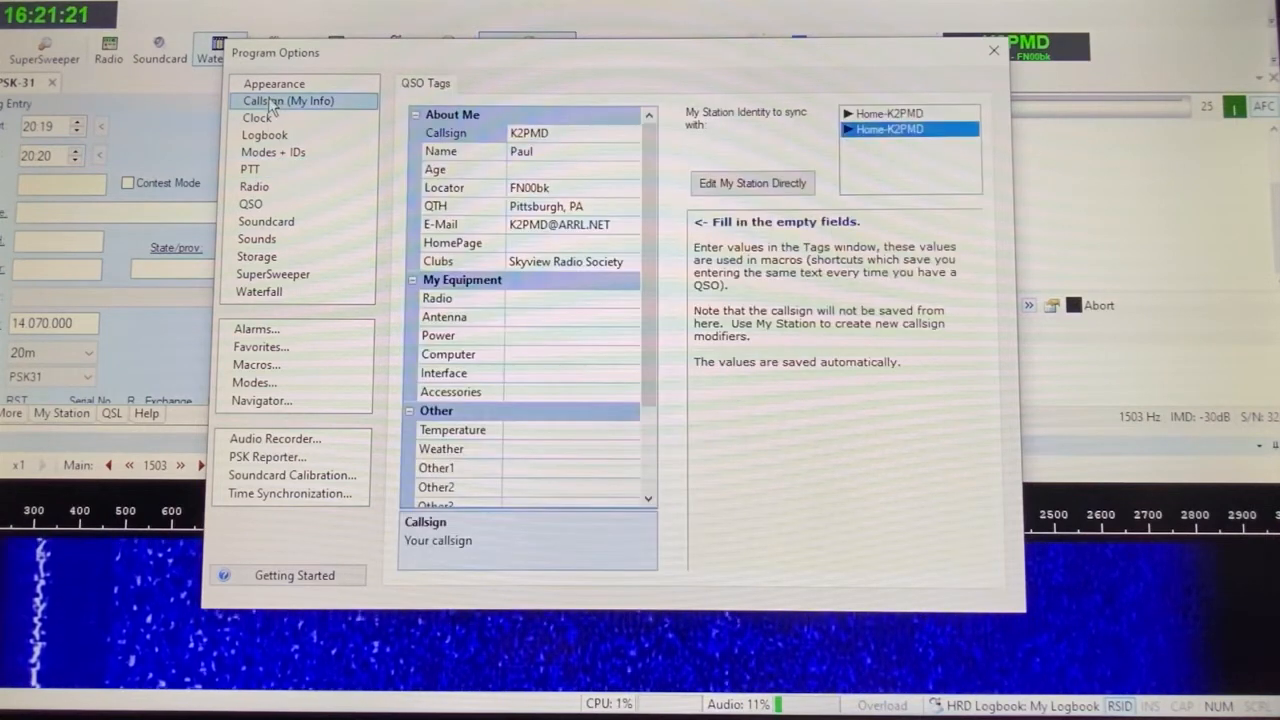
pyautogui.moveTo(295, 150)
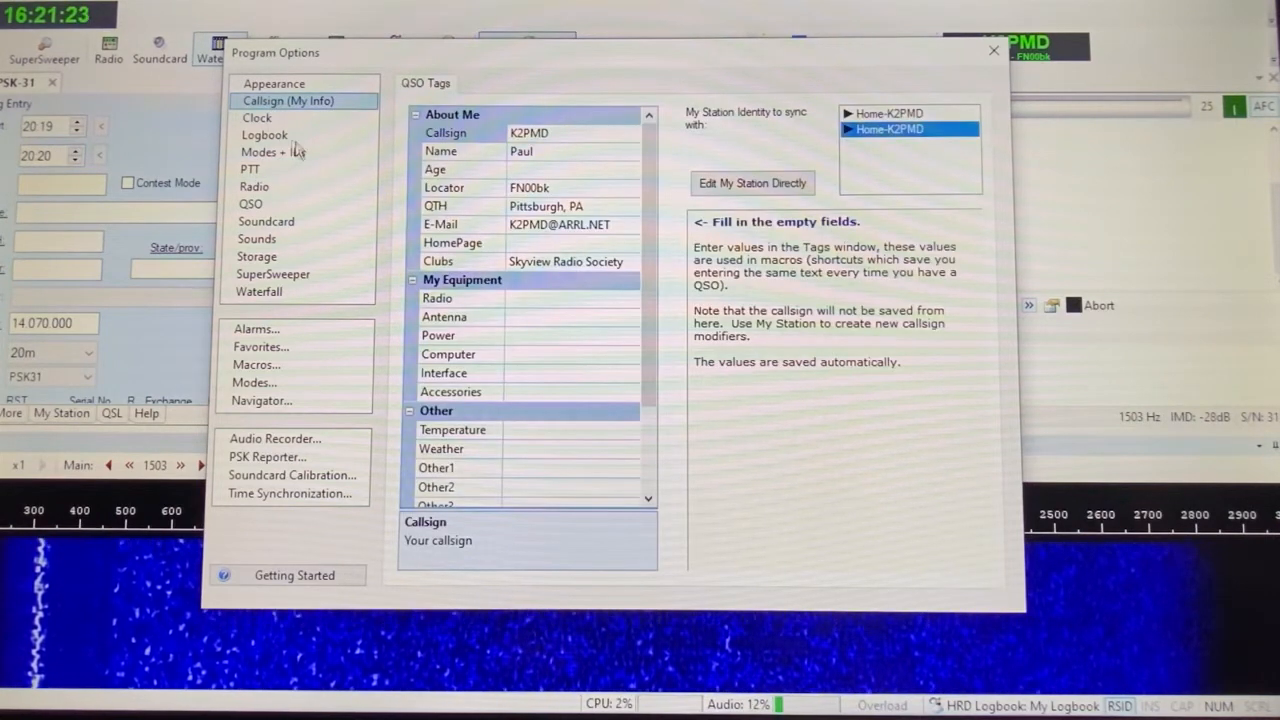
pyautogui.moveTo(478, 315)
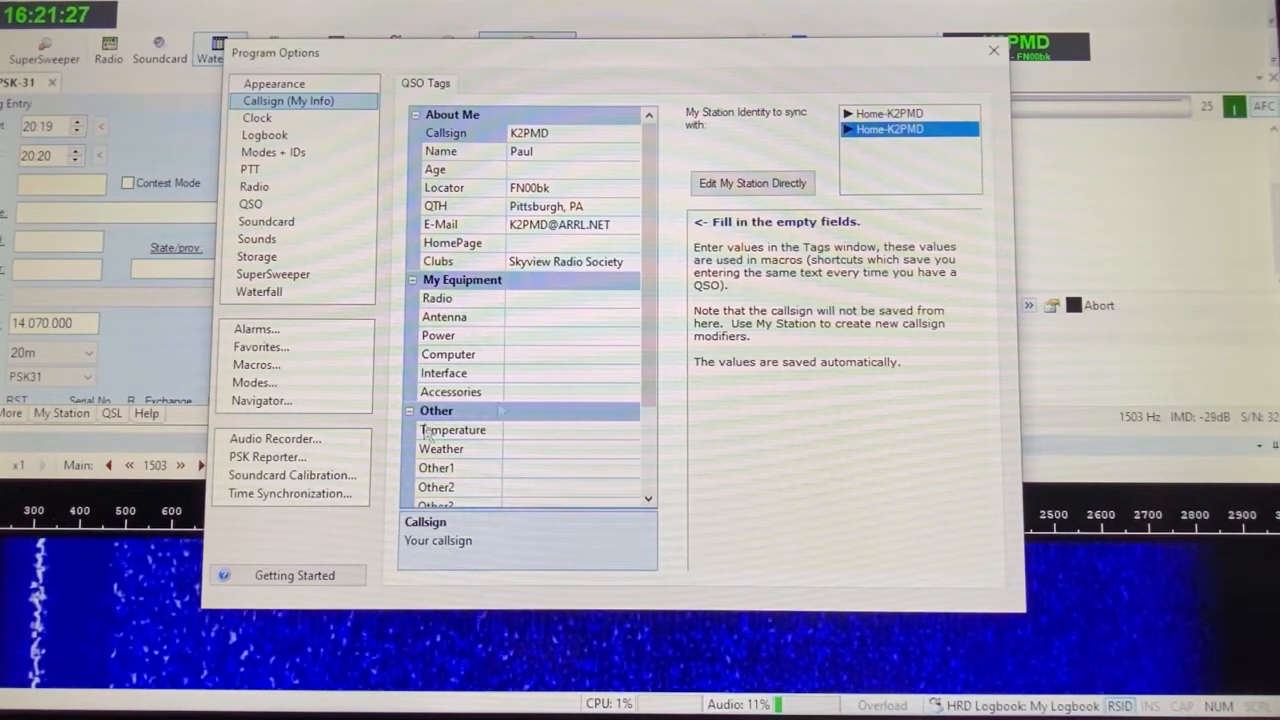
pyautogui.click(993, 50)
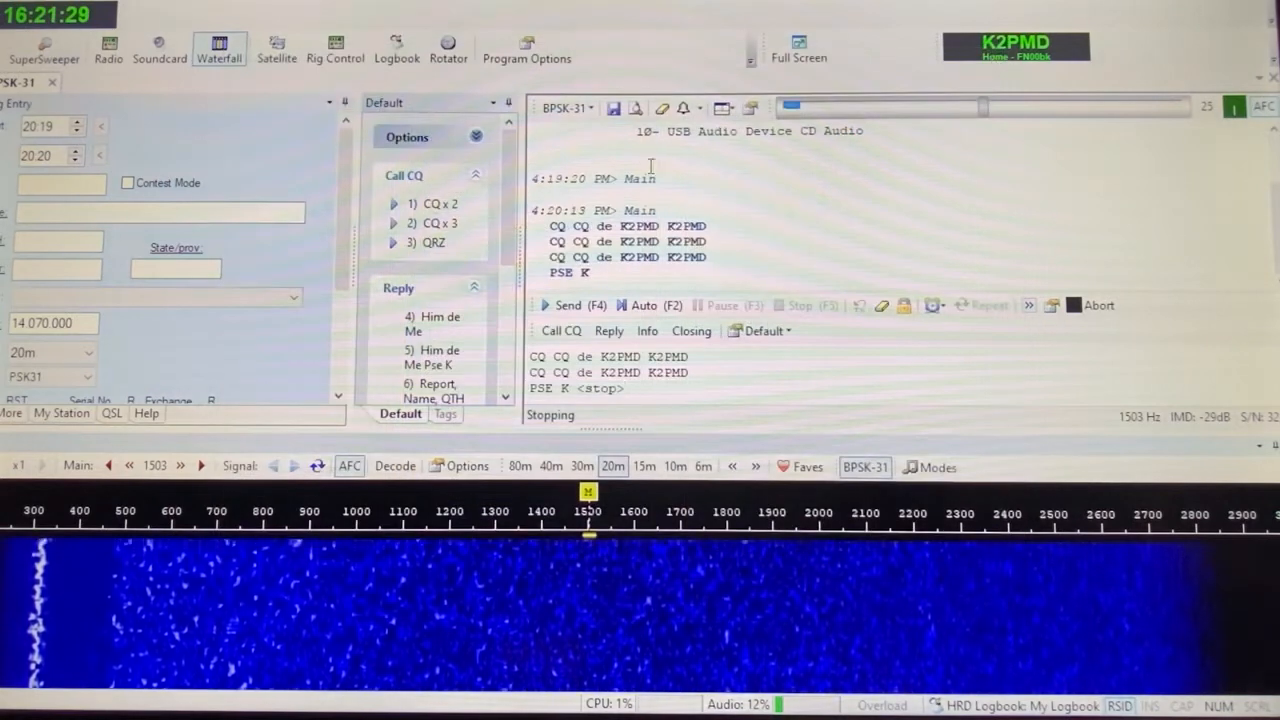
pyautogui.moveTo(318, 182)
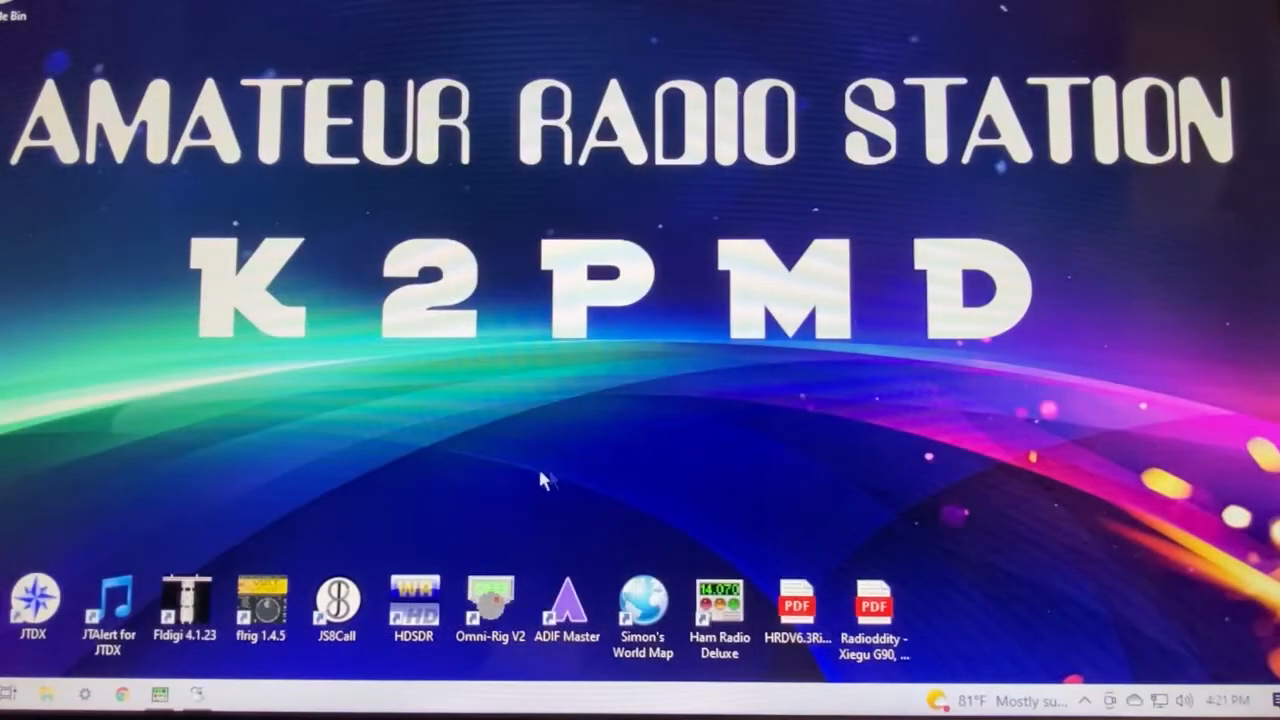
# Start JTDX in FT8 on 14.070 MHz with call K2PMD and grid FN00bk
pyautogui.click(108, 600)
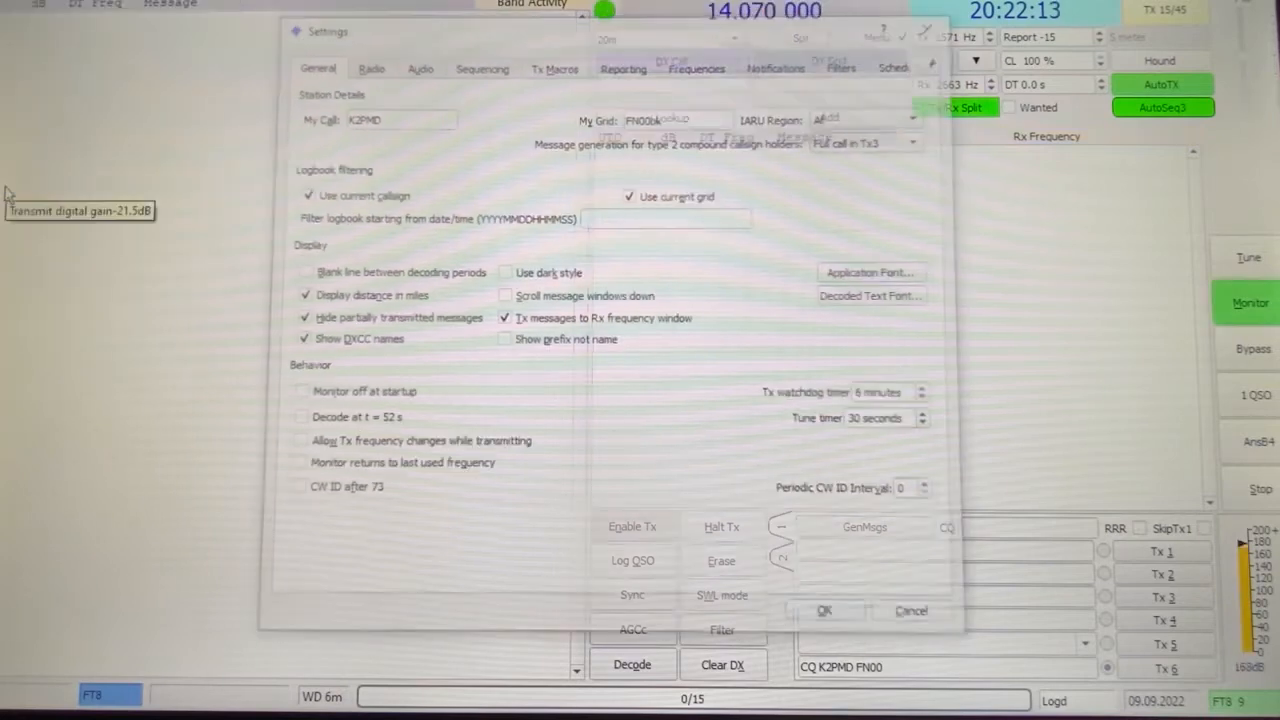
# Verify Ham Radio Deluxe rig with CAT PTT on the Radio tab and run Test CAT and Test PTT
pyautogui.click(369, 64)
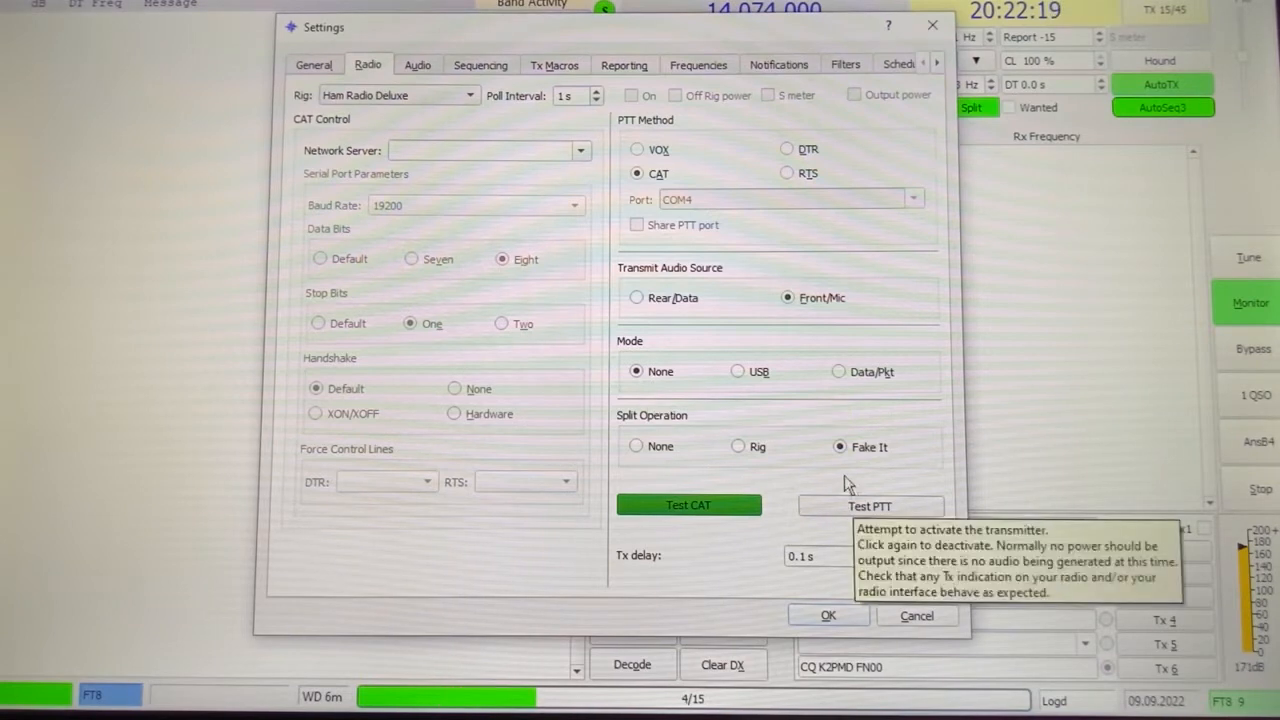
pyautogui.click(688, 505)
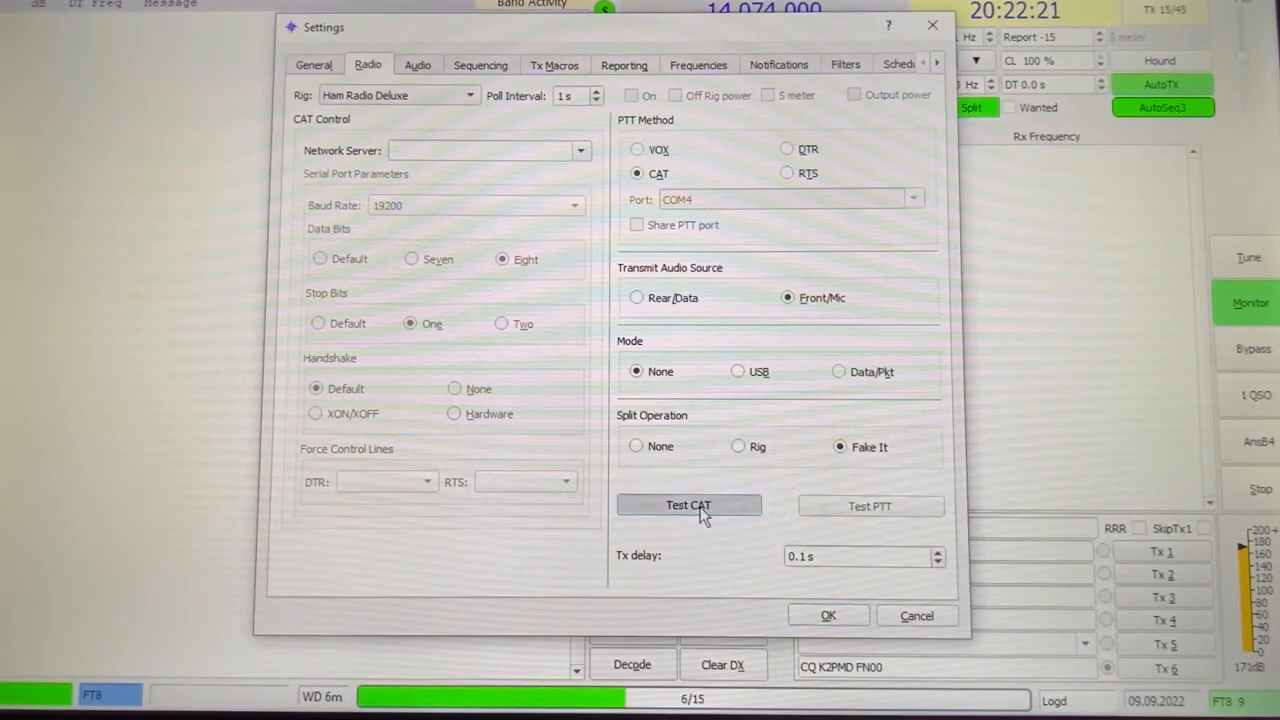
pyautogui.moveTo(698, 570)
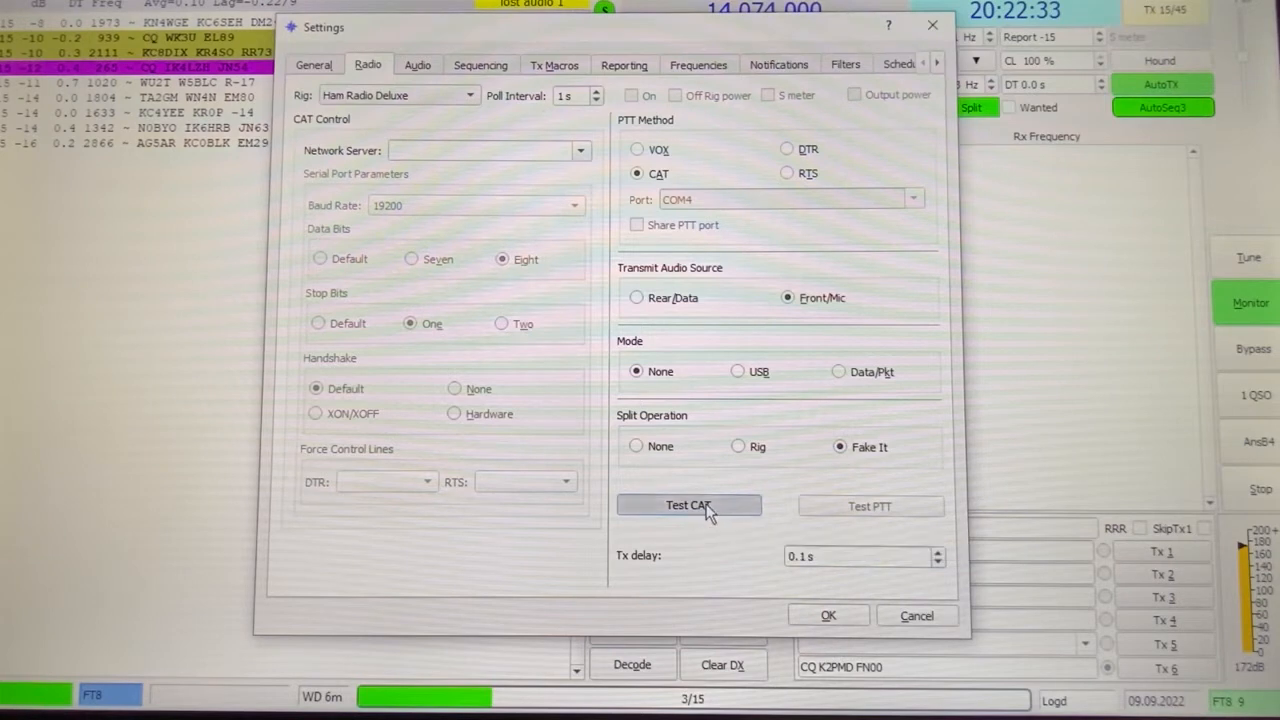
pyautogui.moveTo(703, 565)
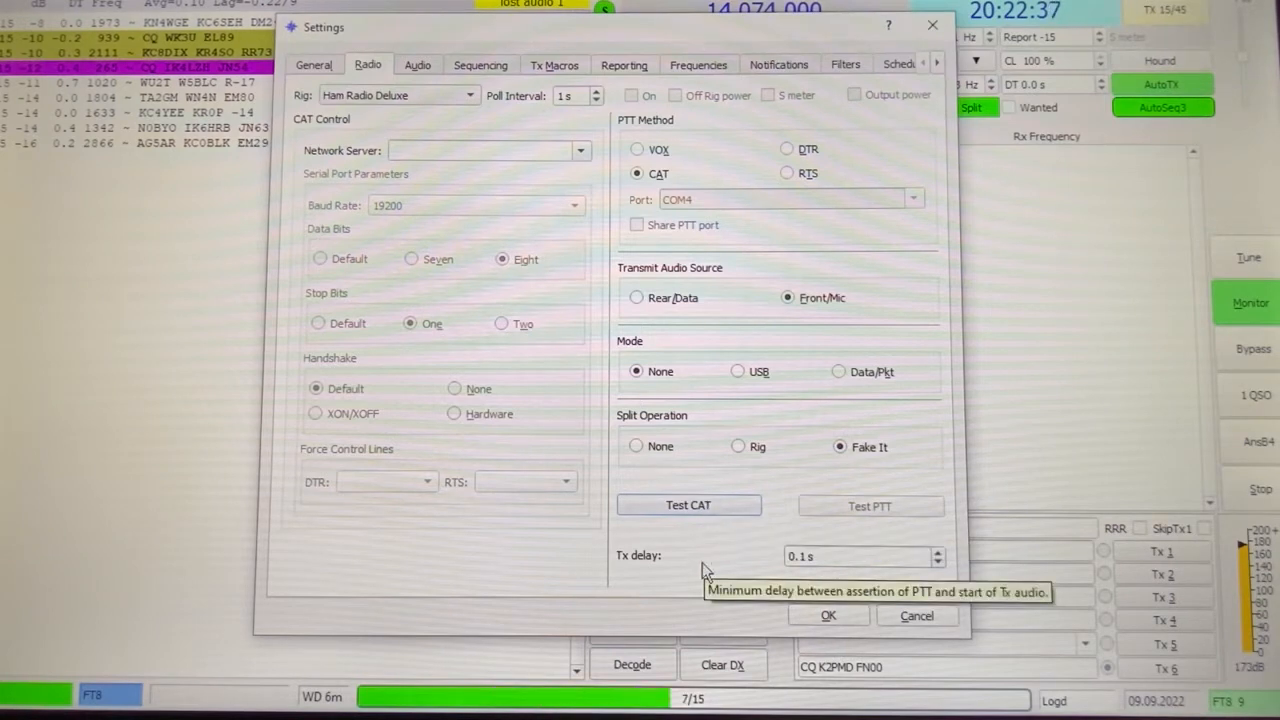
pyautogui.moveTo(735, 570)
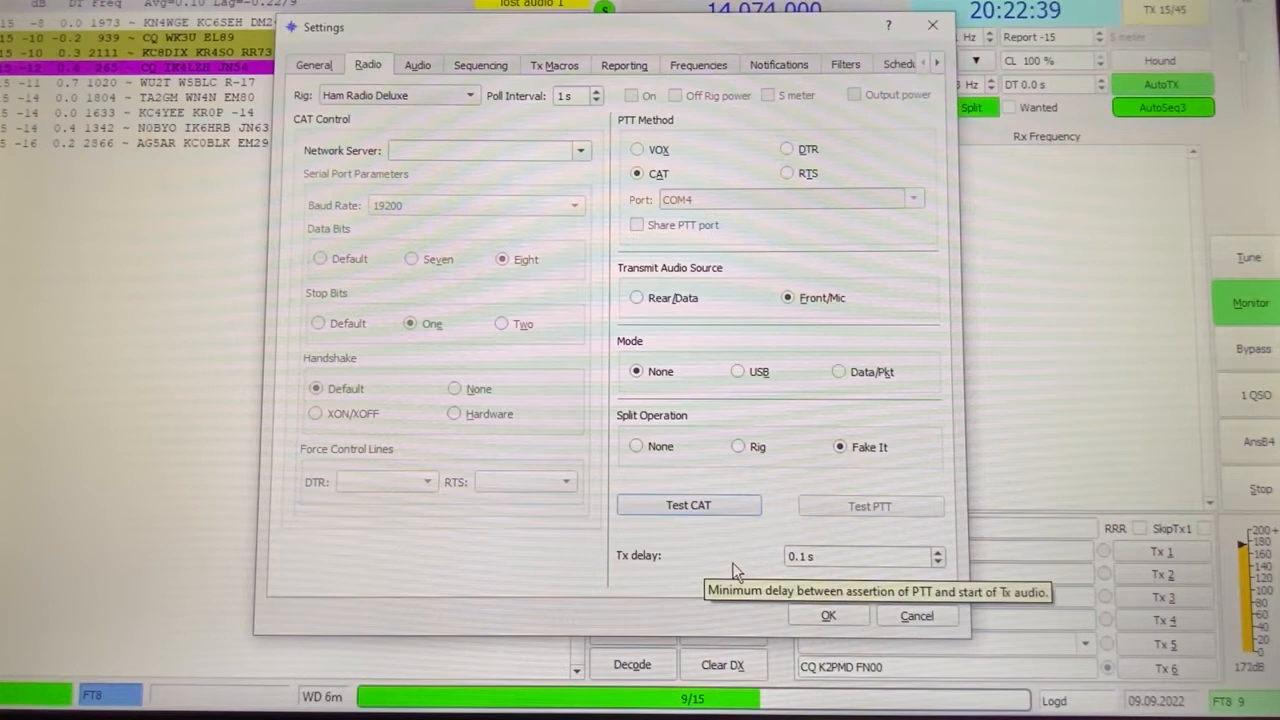
pyautogui.moveTo(752, 542)
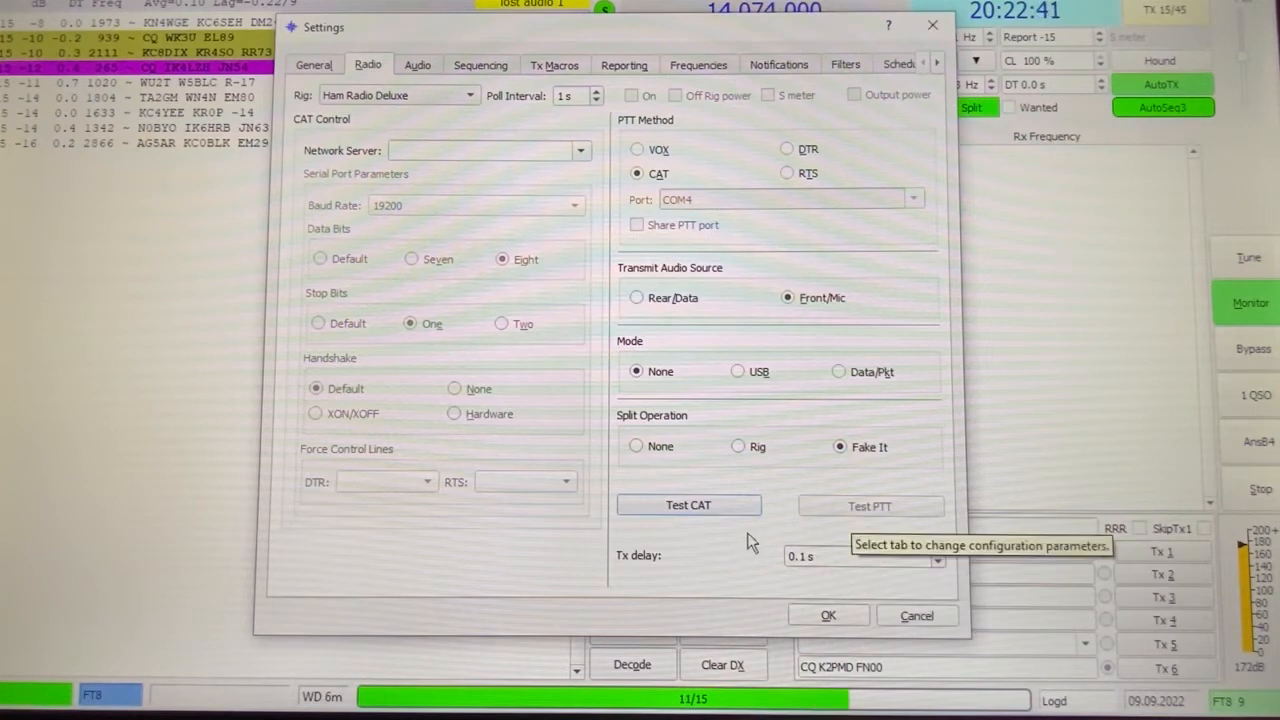
pyautogui.moveTo(715, 550)
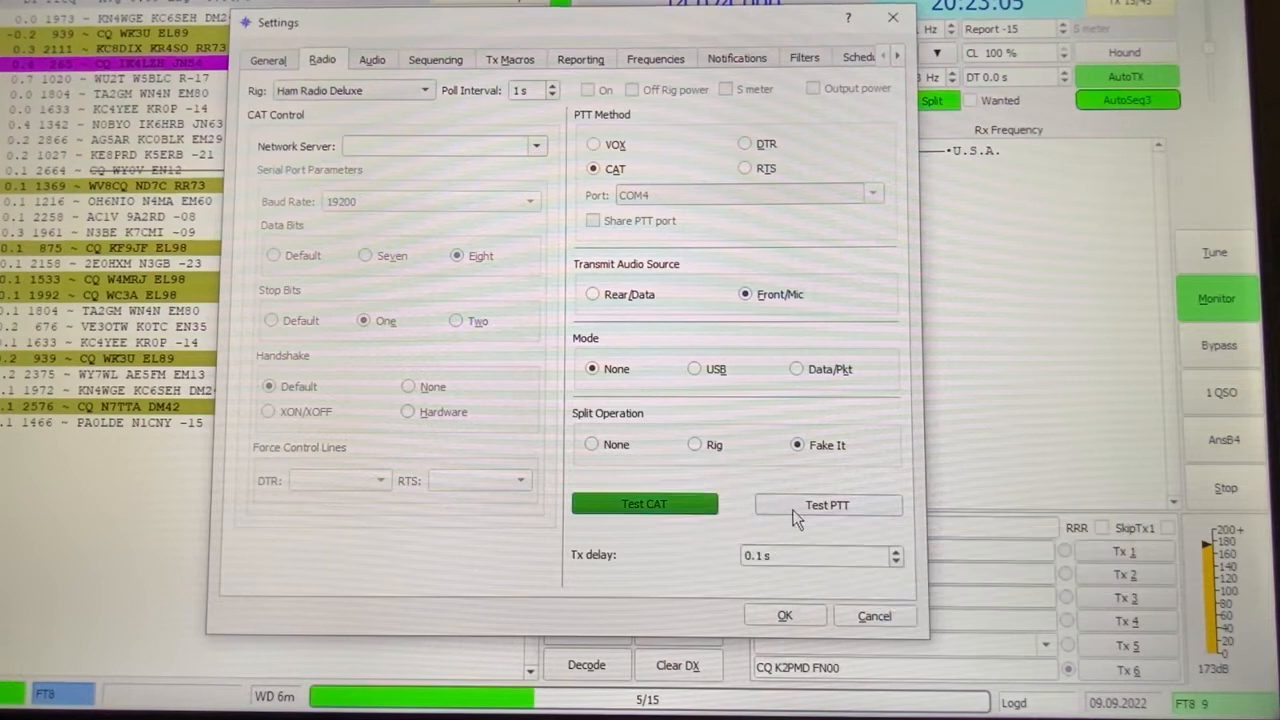
pyautogui.click(826, 504)
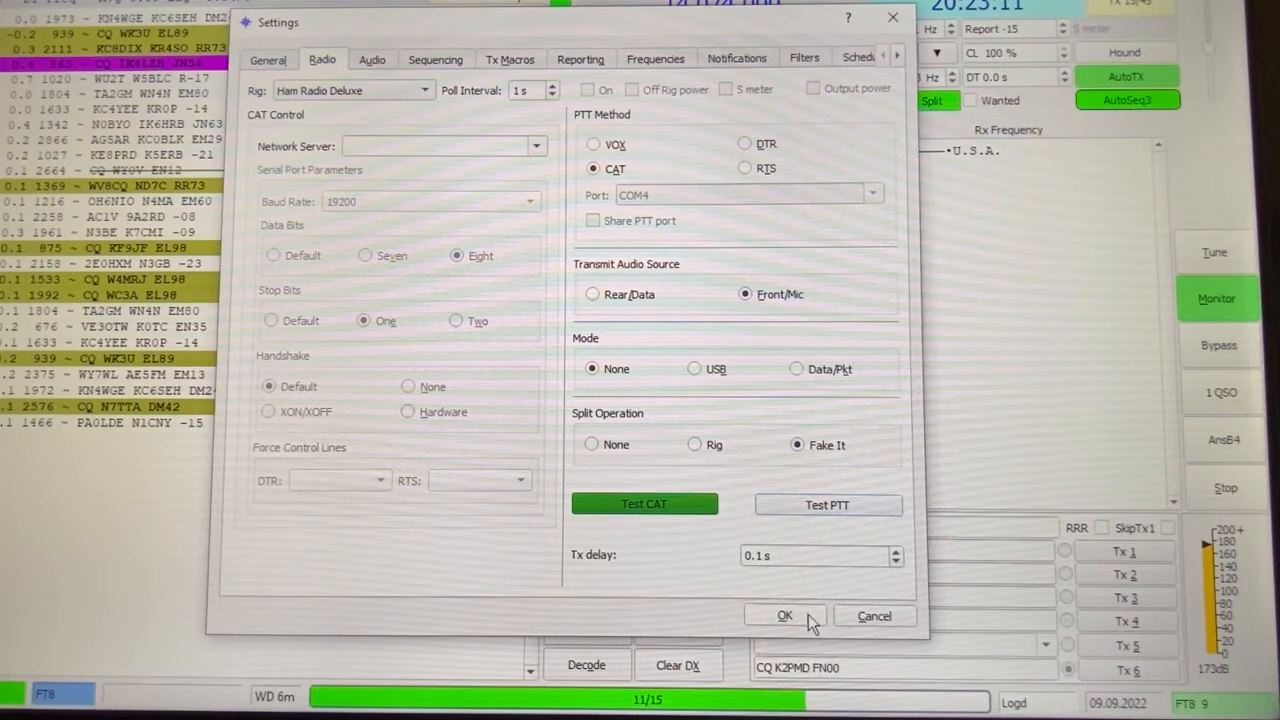
pyautogui.click(784, 615)
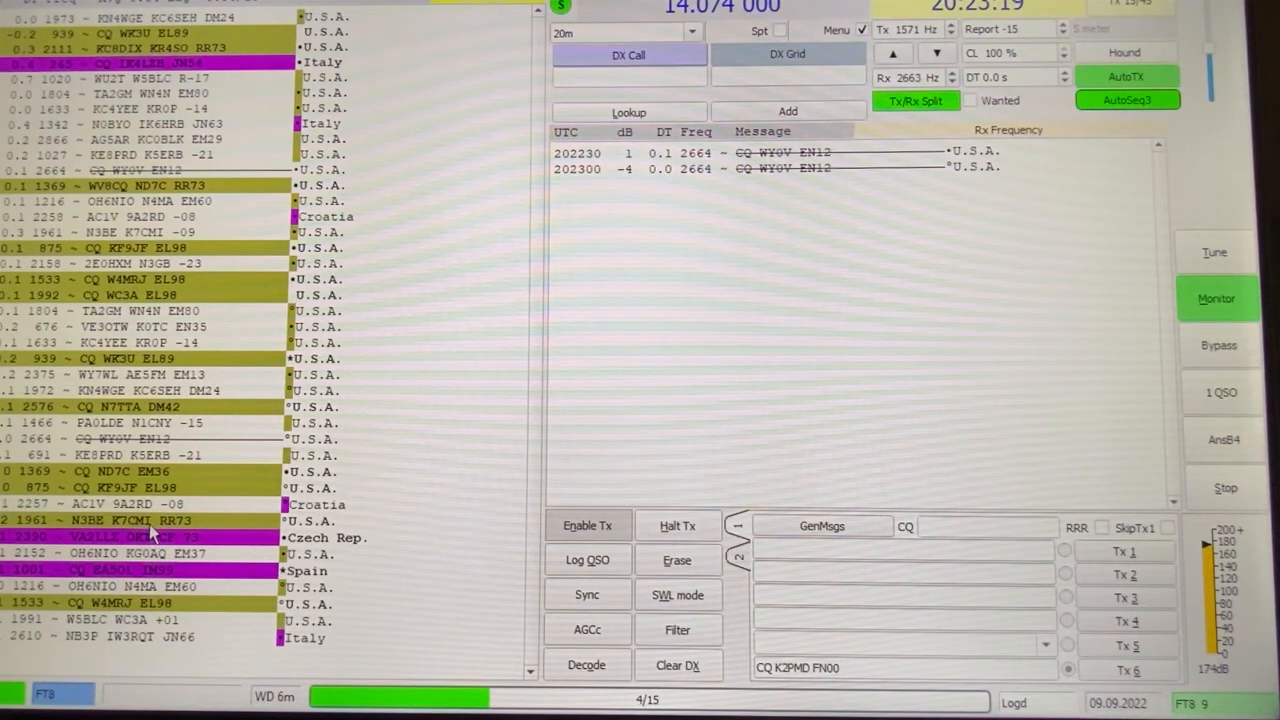
pyautogui.doubleClick(130, 520)
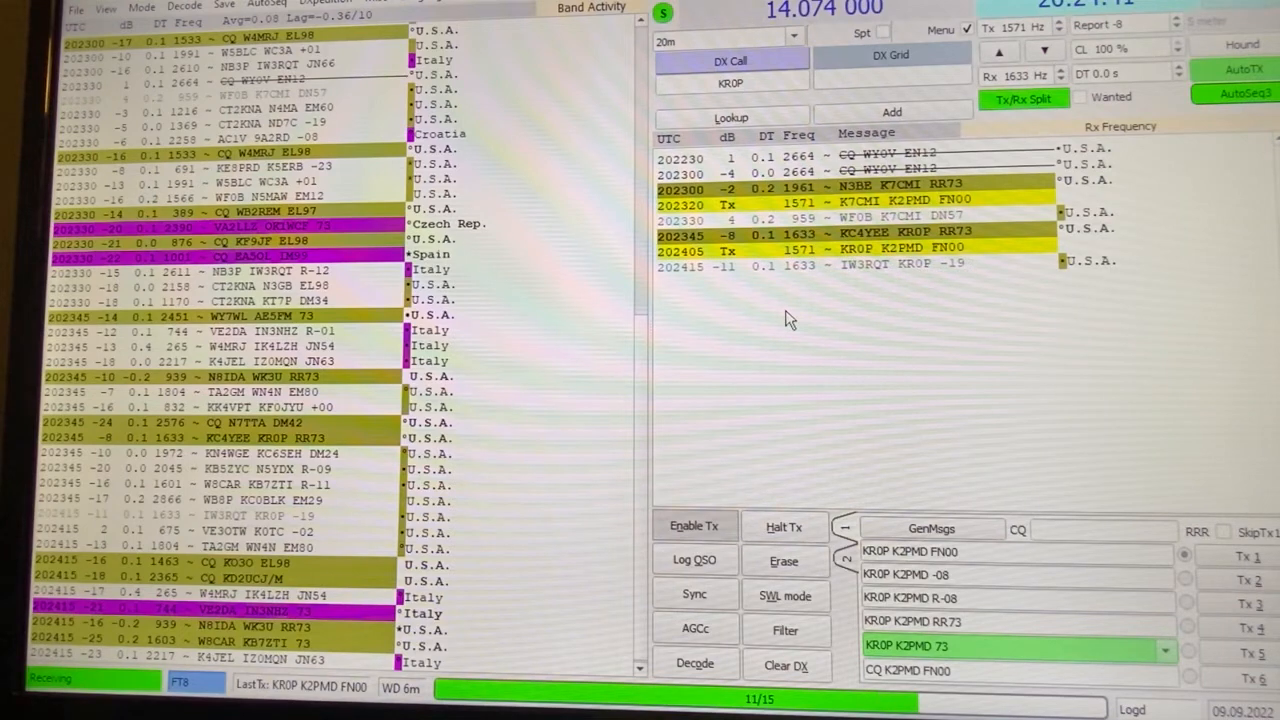
# Call KR0P with grid FN00 using the generated Tx1 message
pyautogui.click(695, 663)
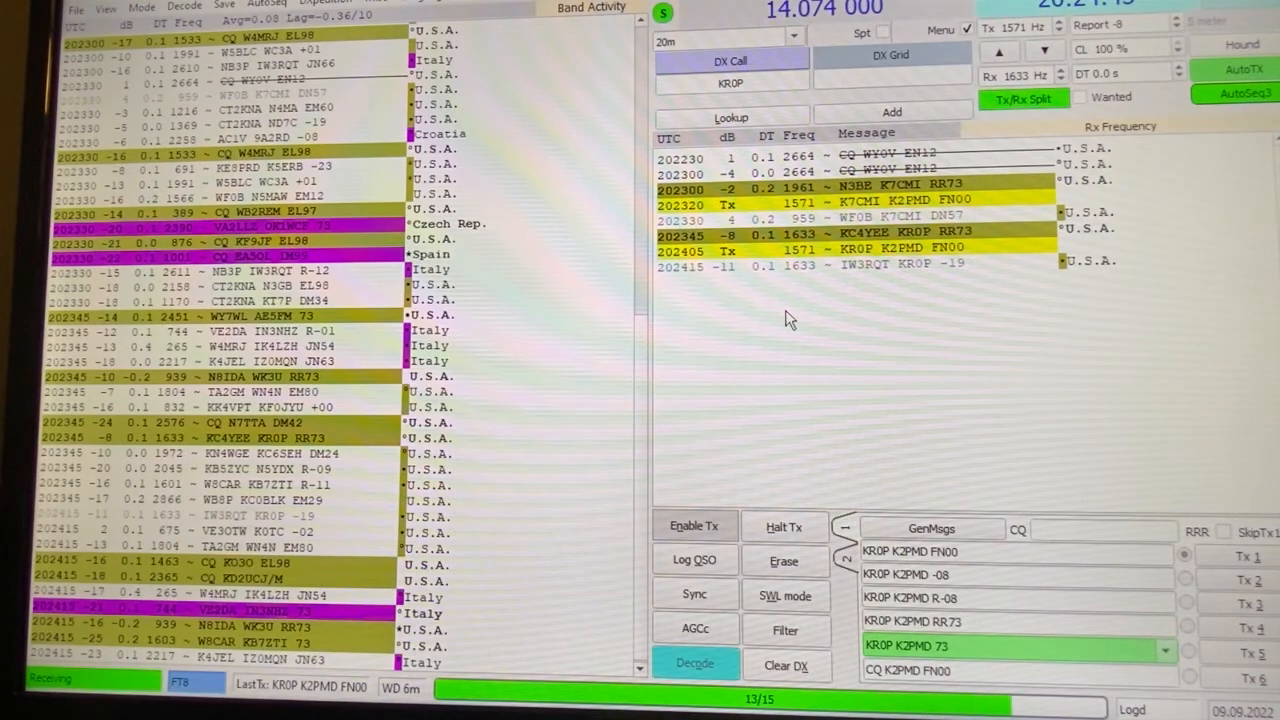